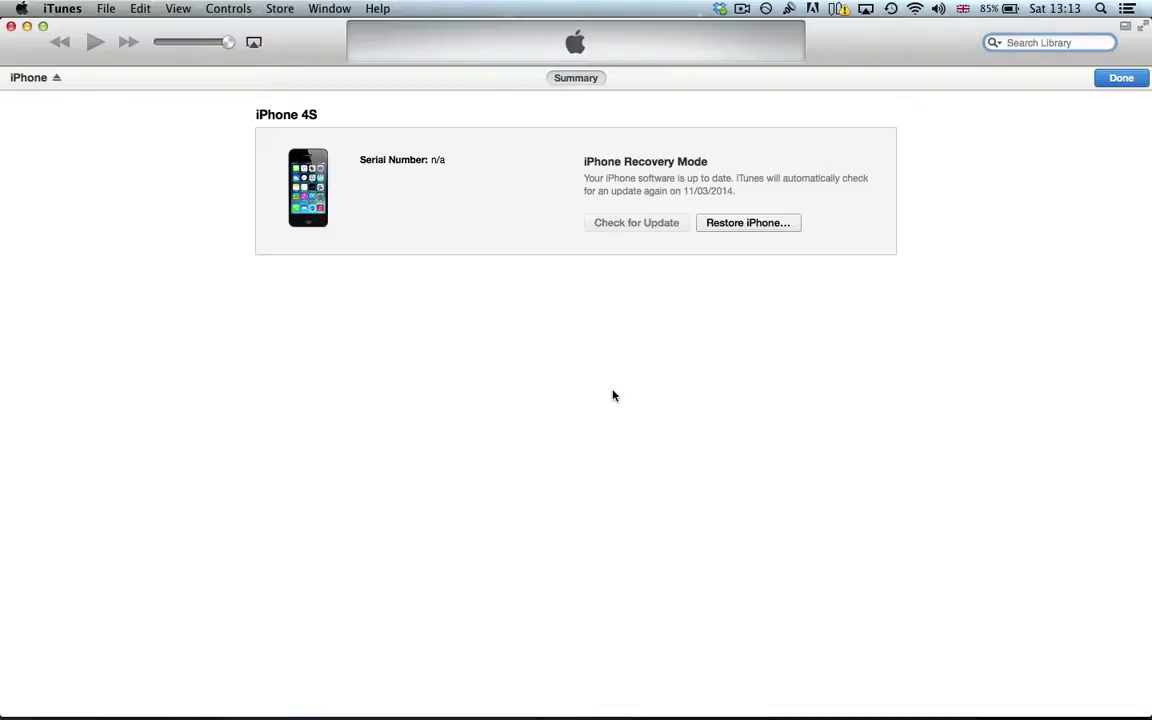
Select the iPhone device view so iTunes reports the recovery-mode iPhone must be restored.
click(1050, 42)
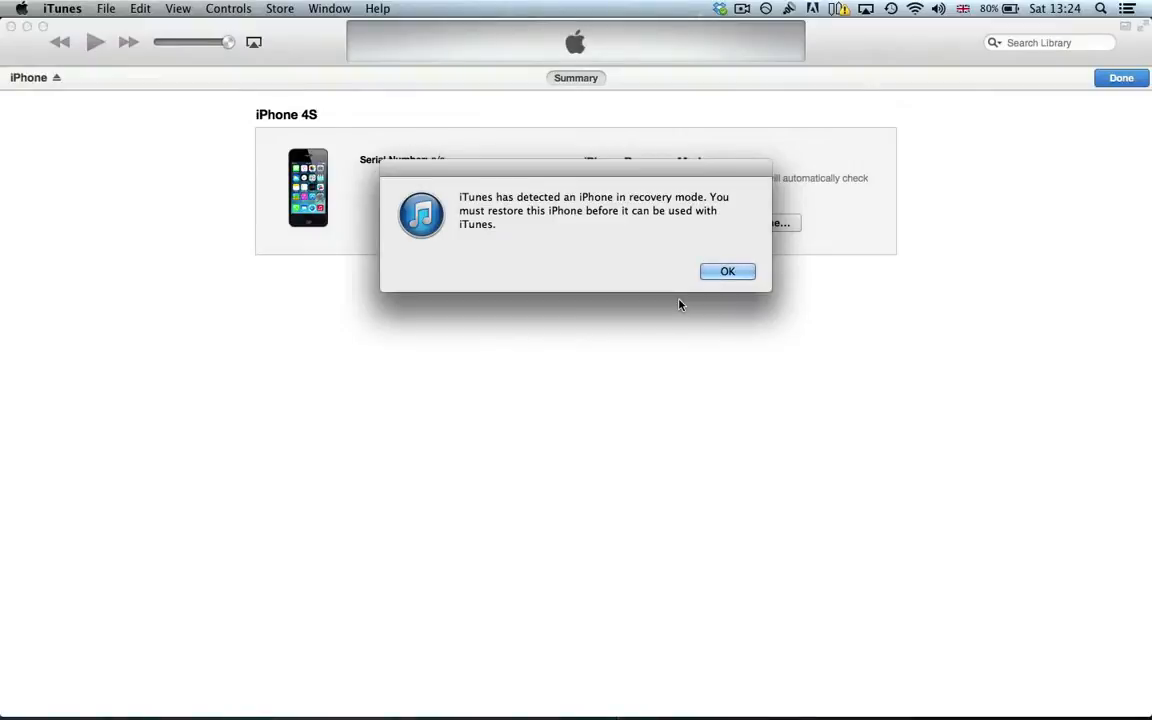
Confirm Restore and Update on the iPhone 4S so iTunes begins extracting the newest software.
click(728, 272)
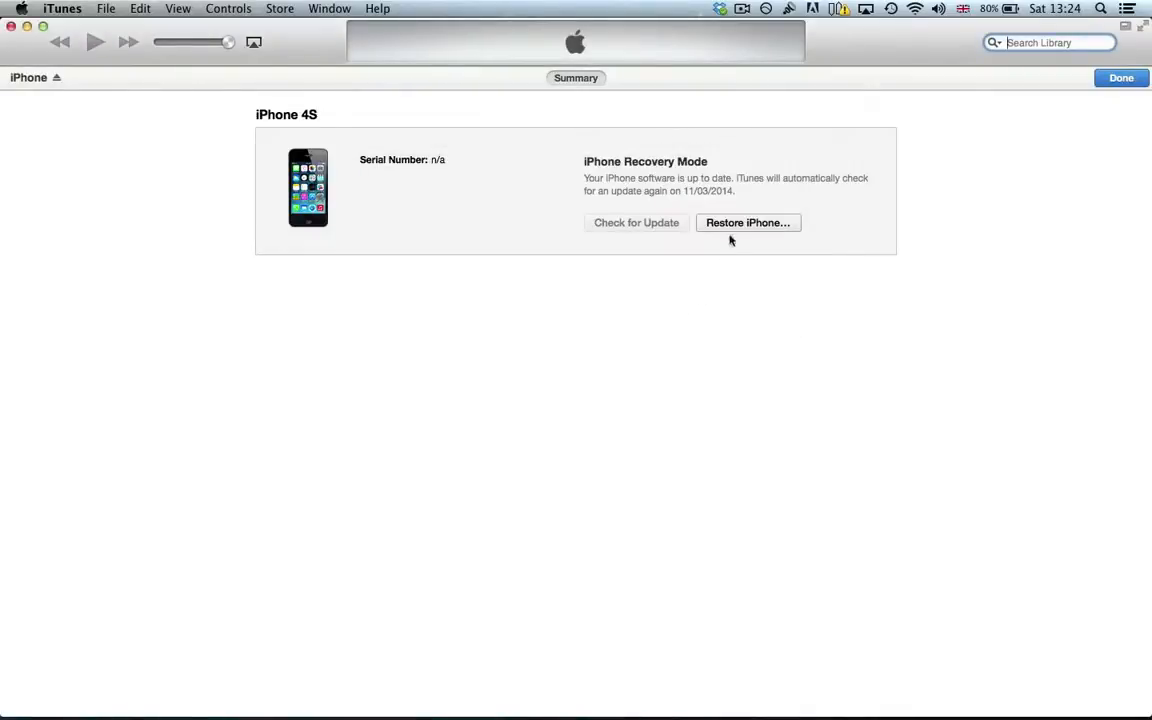
click(748, 222)
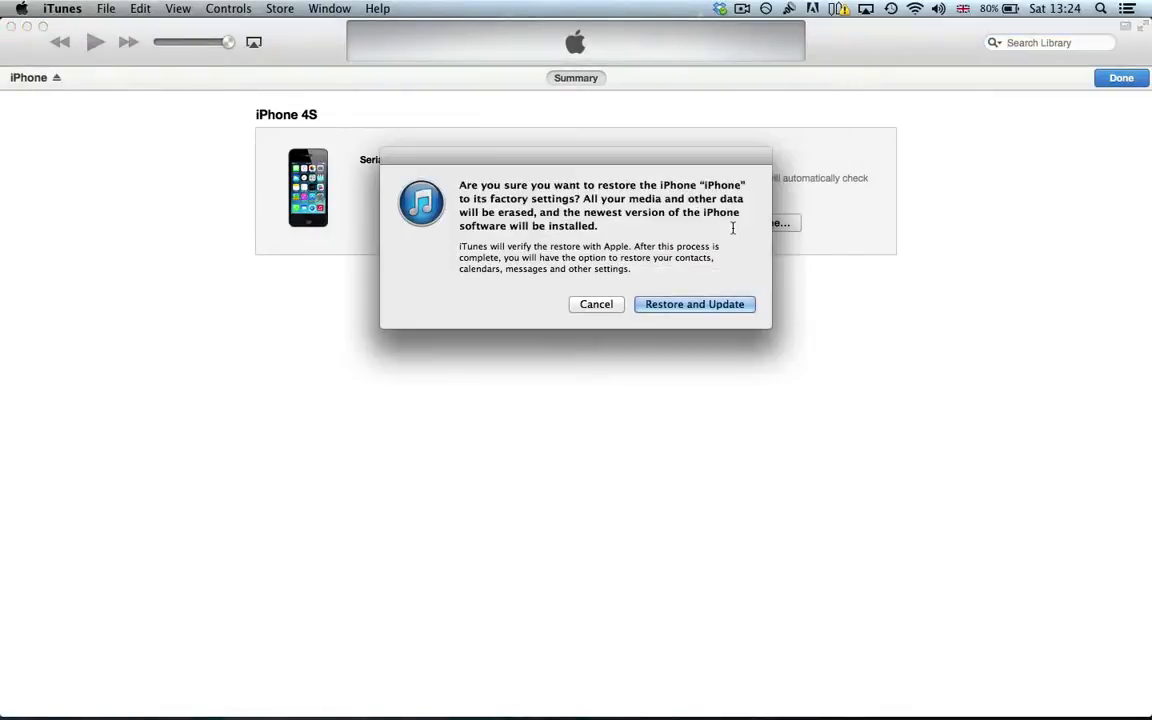
click(694, 304)
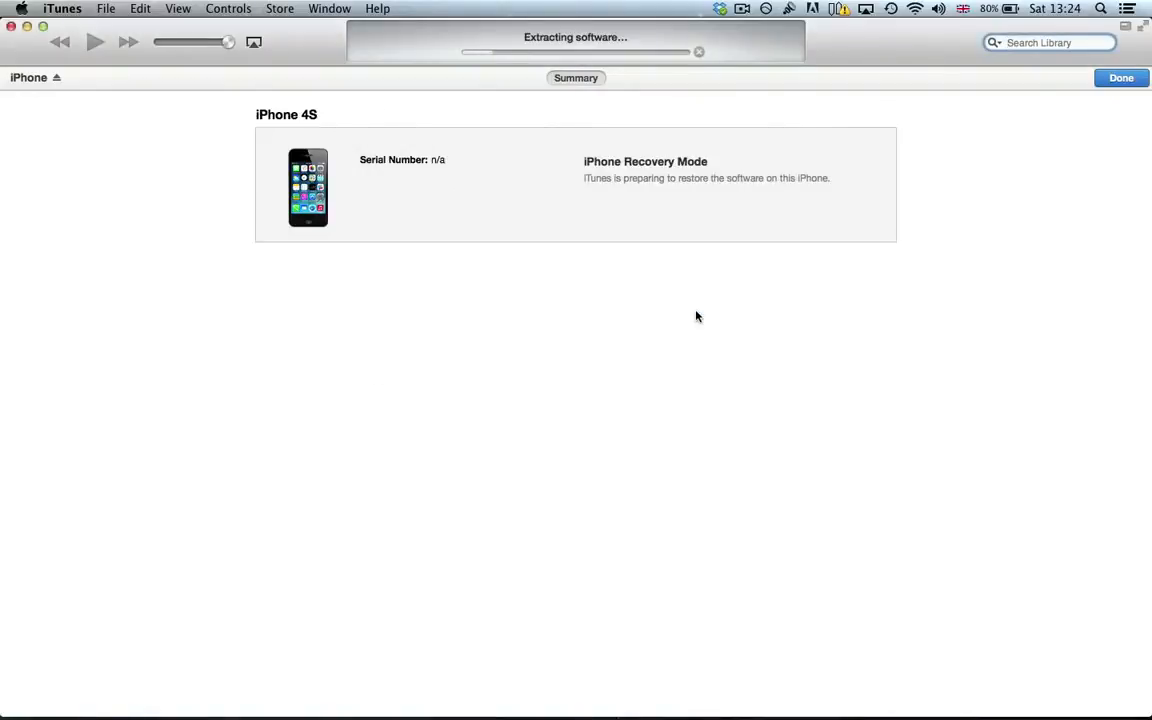